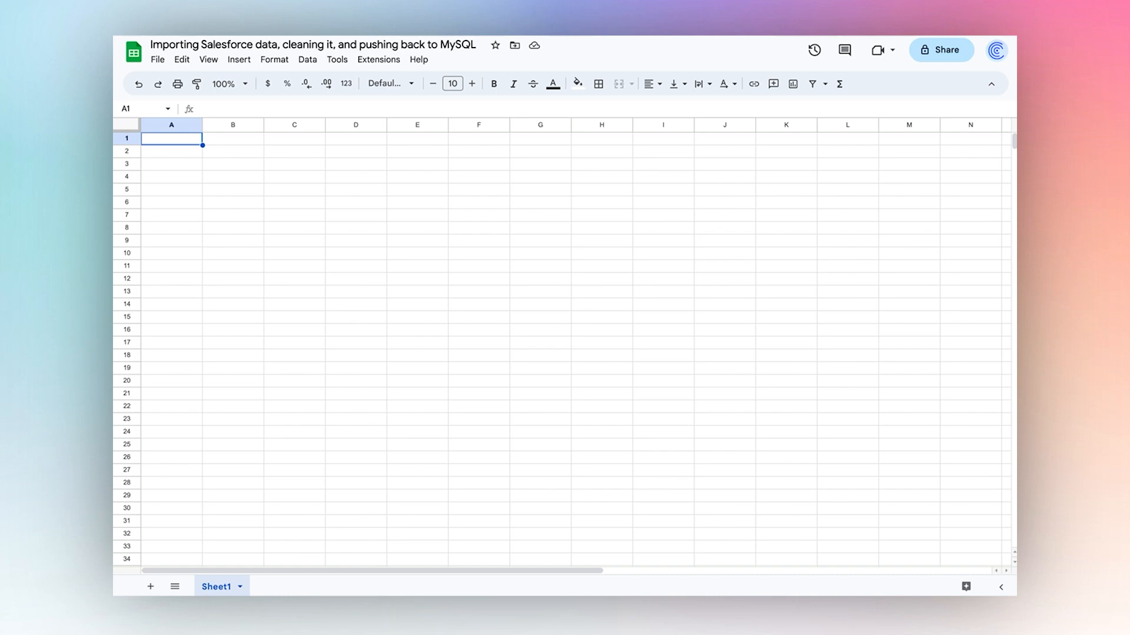
{"action": "mouse_move", "coordinate": [686, 355]}
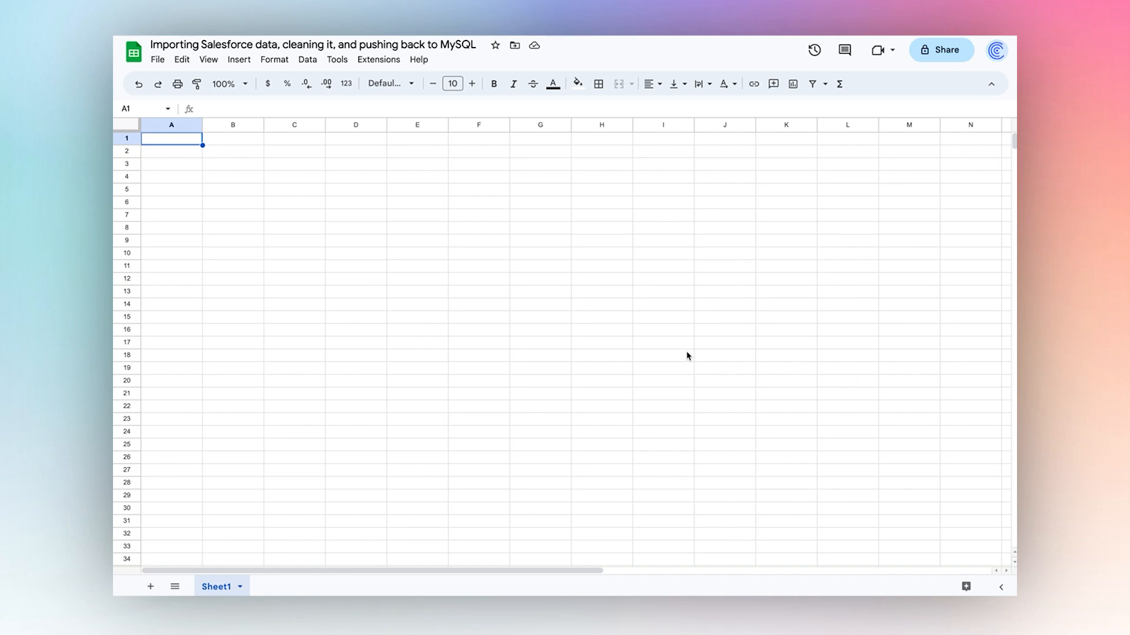
{"action": "mouse_move", "coordinate": [660, 352]}
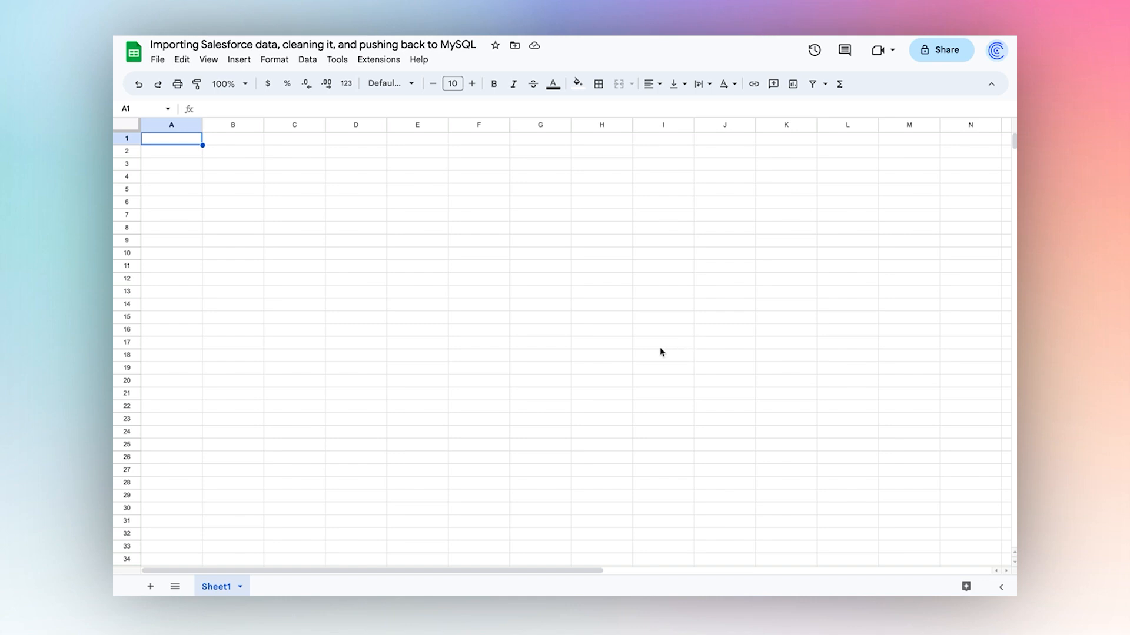
Launch the Coefficient connector from the Extensions menu beside the empty sheet
{"action": "left_click", "coordinate": [378, 59]}
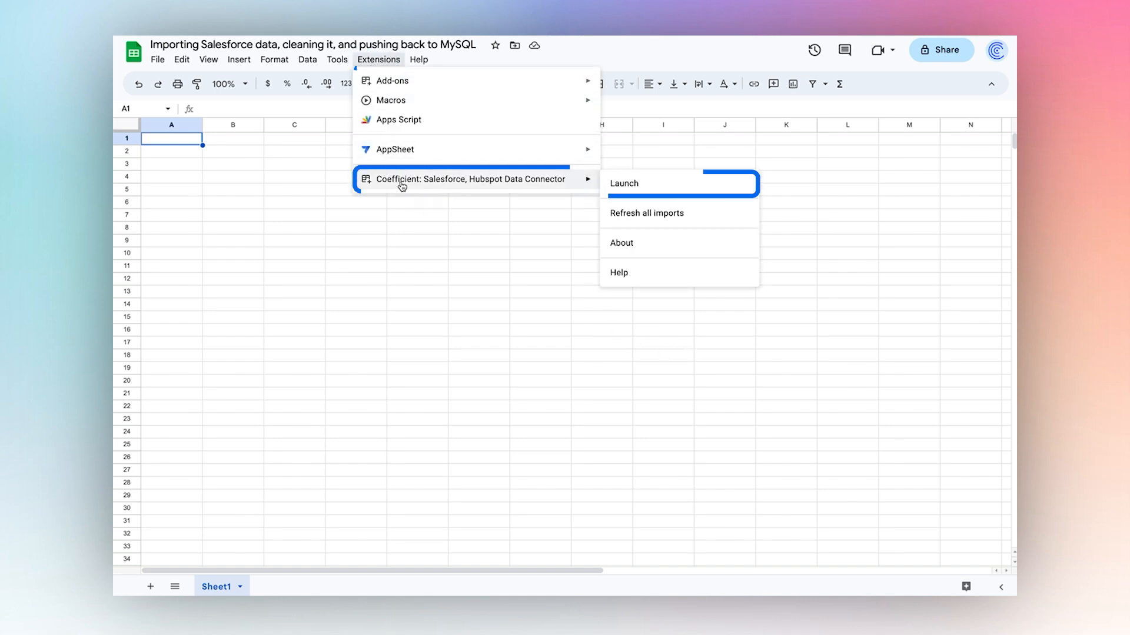
{"action": "left_click", "coordinate": [623, 184]}
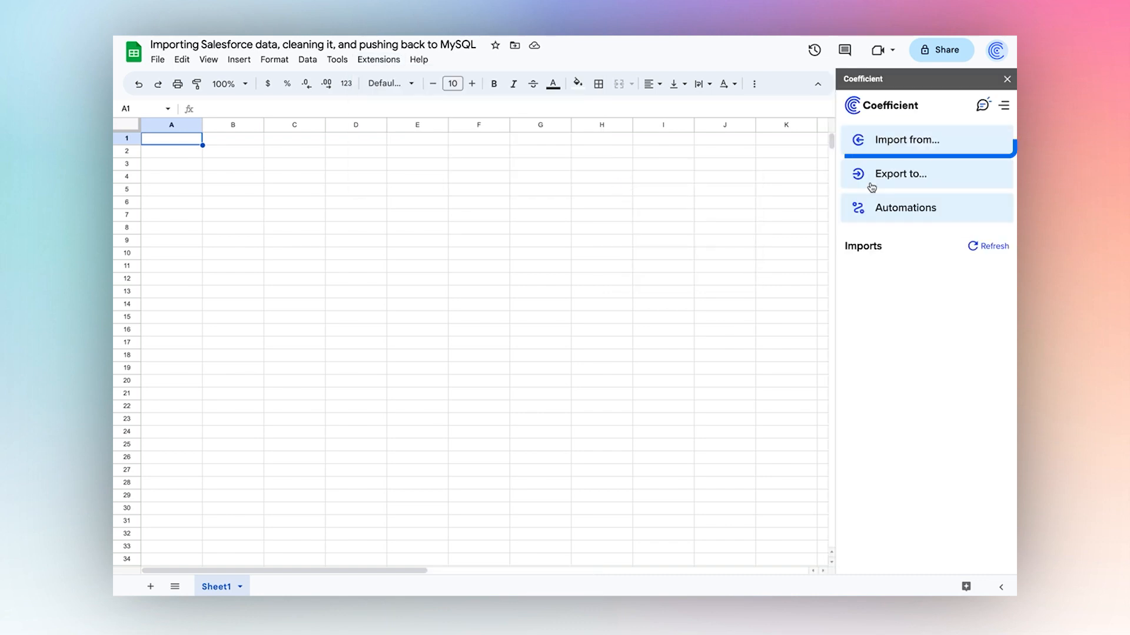
Start a Coefficient import from the Salesforce Account object and its fields
{"action": "left_click", "coordinate": [909, 139]}
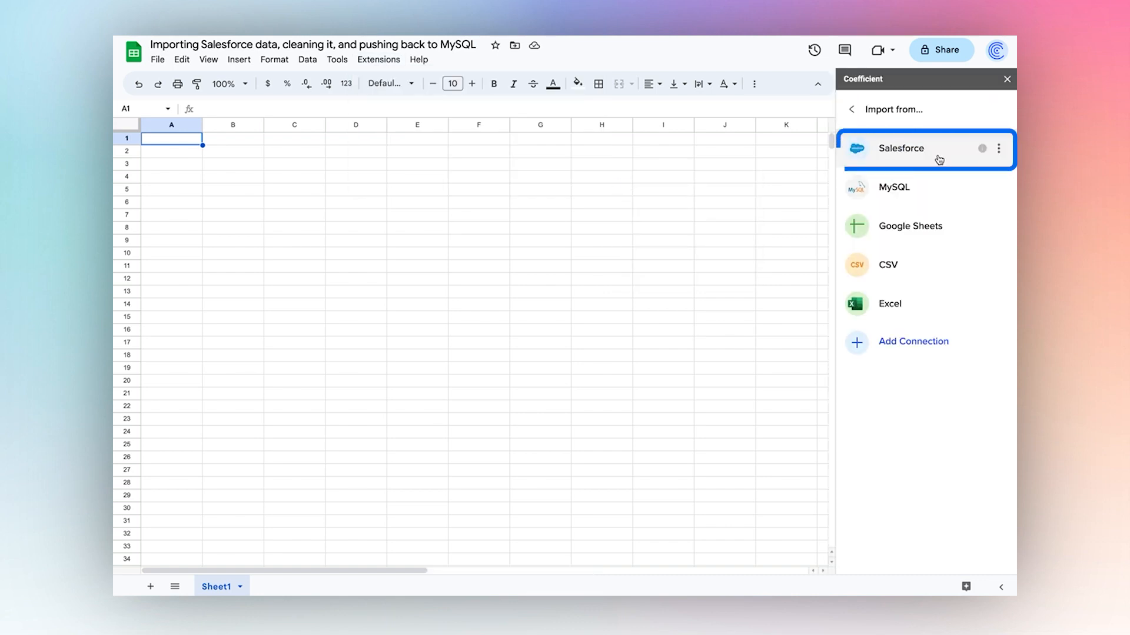
{"action": "left_click", "coordinate": [900, 148]}
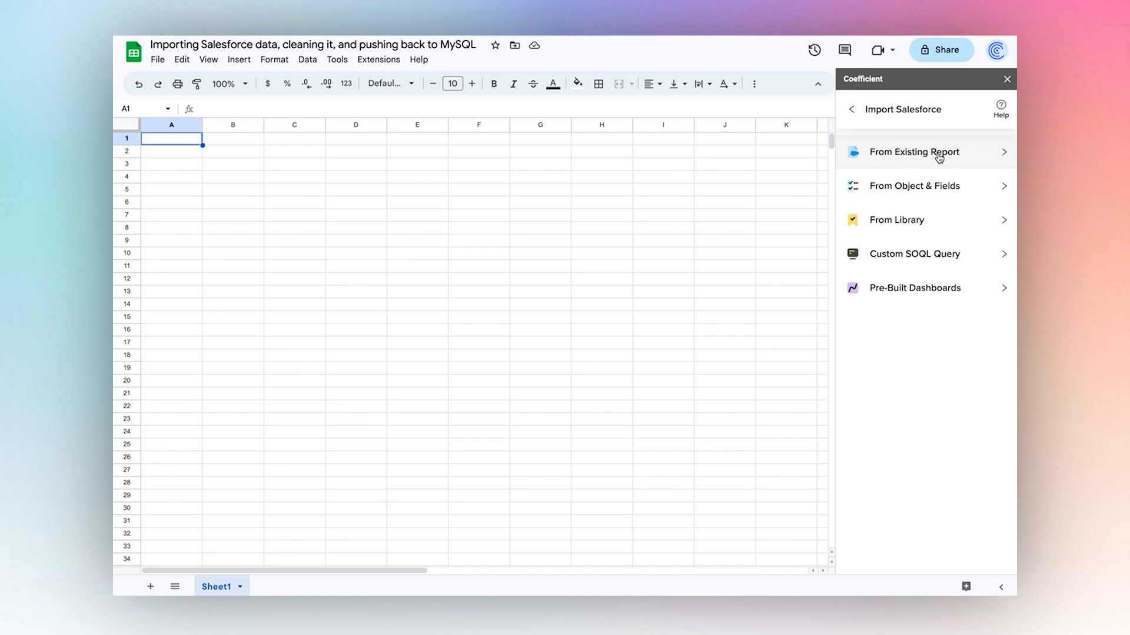
{"action": "left_click", "coordinate": [916, 151]}
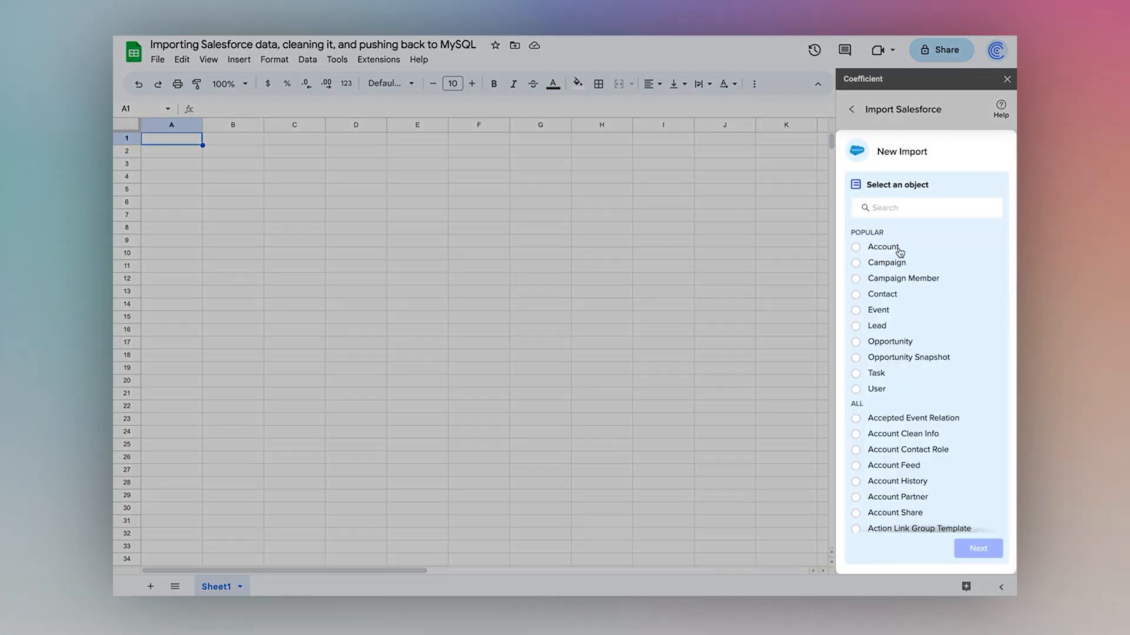
{"action": "left_click", "coordinate": [856, 246]}
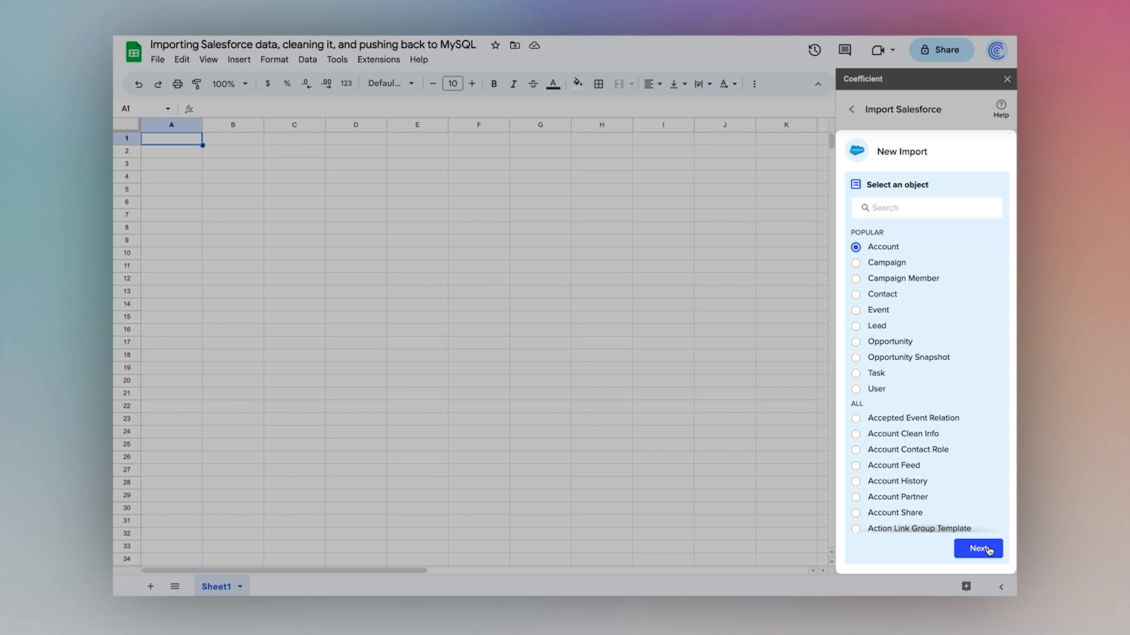
{"action": "left_click", "coordinate": [978, 549]}
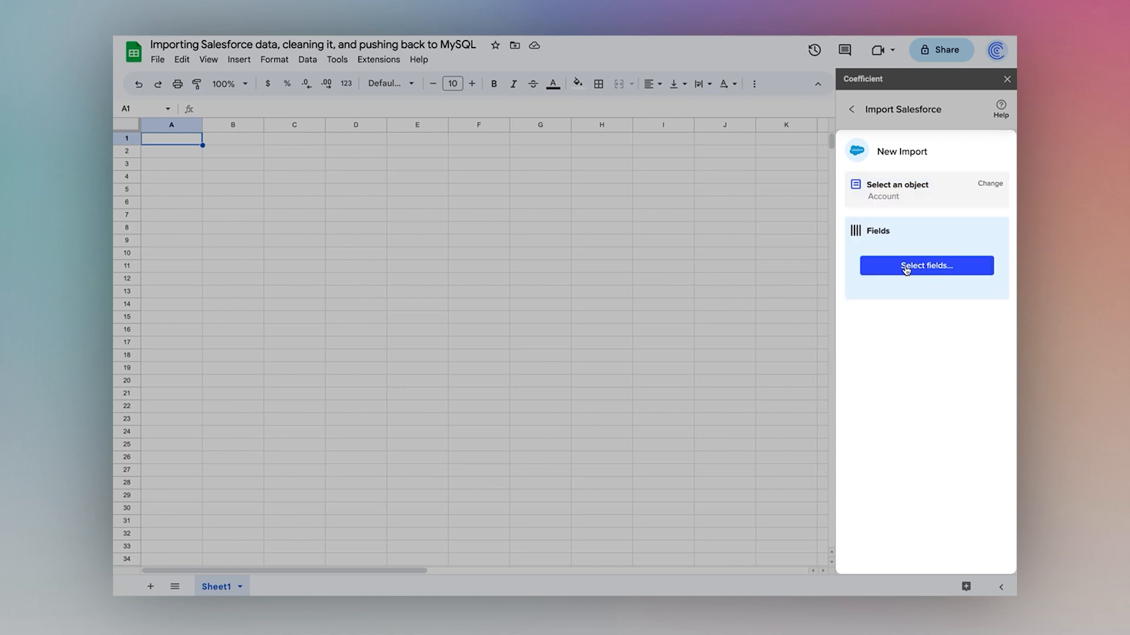
Add Account ID, Email and Full Name fields, limit to 10 rows, and run the import
{"action": "left_click", "coordinate": [926, 264]}
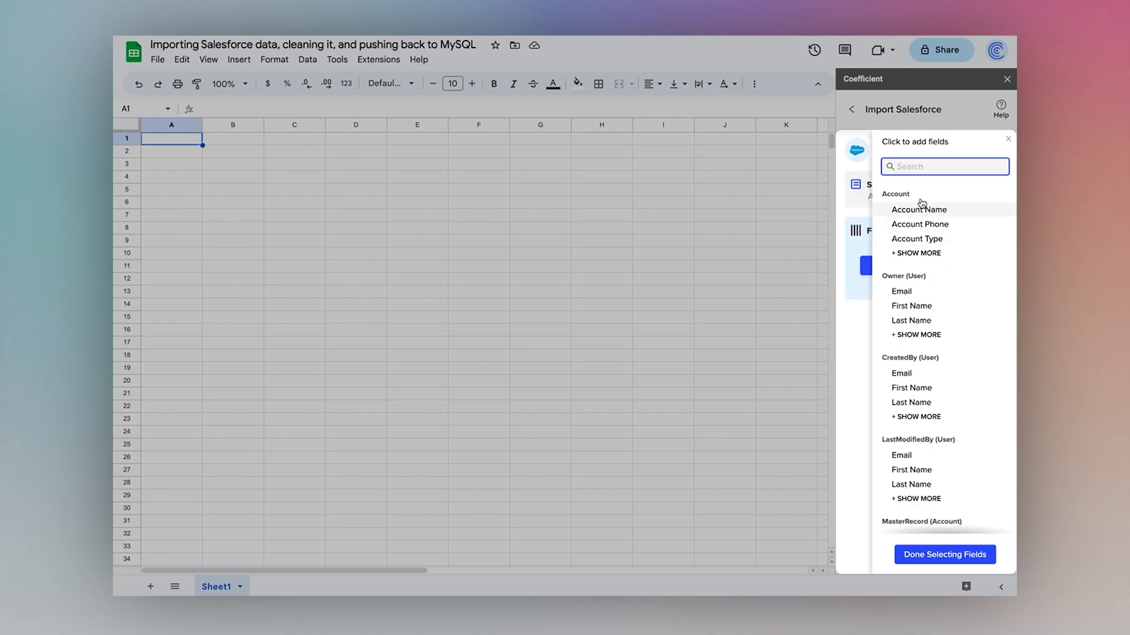
{"action": "type", "text": "id"}
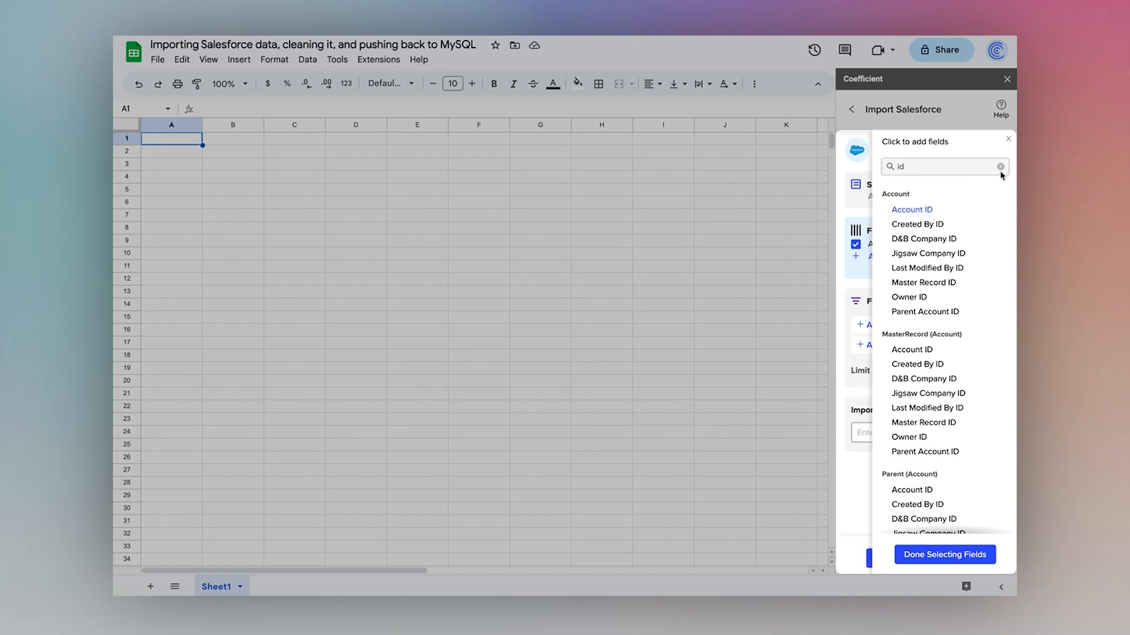
{"action": "left_click", "coordinate": [1000, 166]}
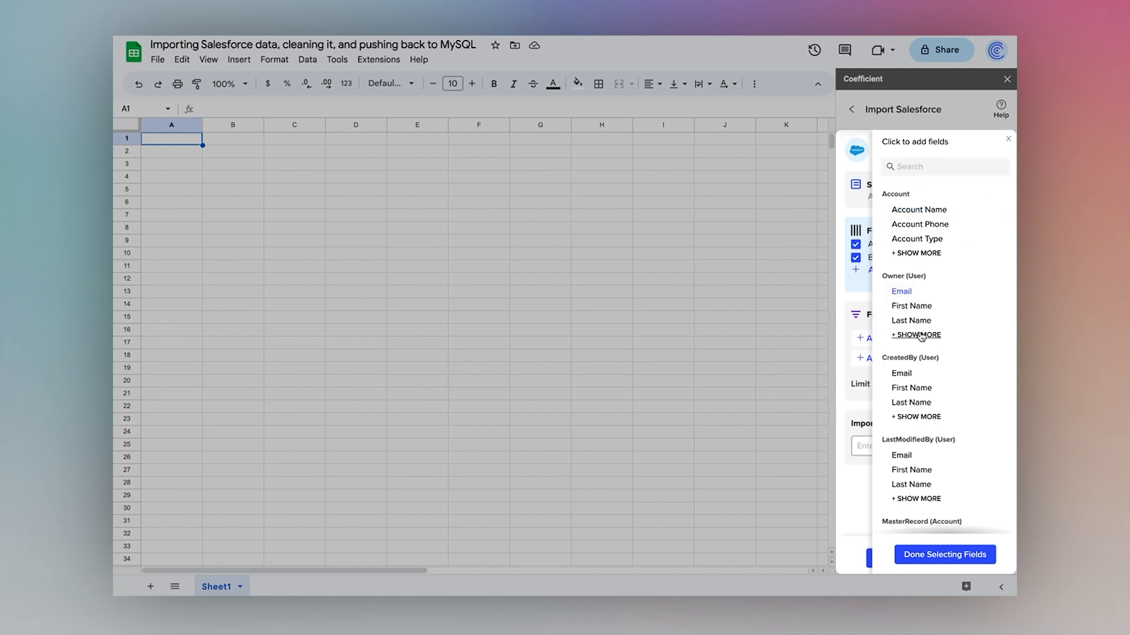
{"action": "scroll", "scroll_direction": "down", "scroll_amount": 3}
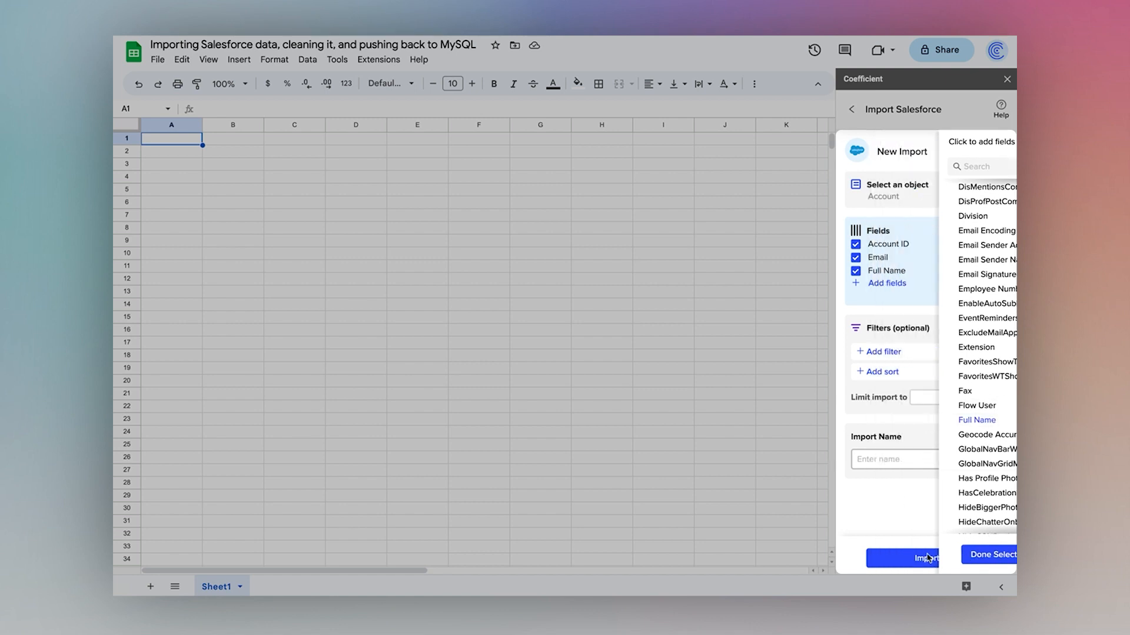
{"action": "left_click", "coordinate": [992, 554]}
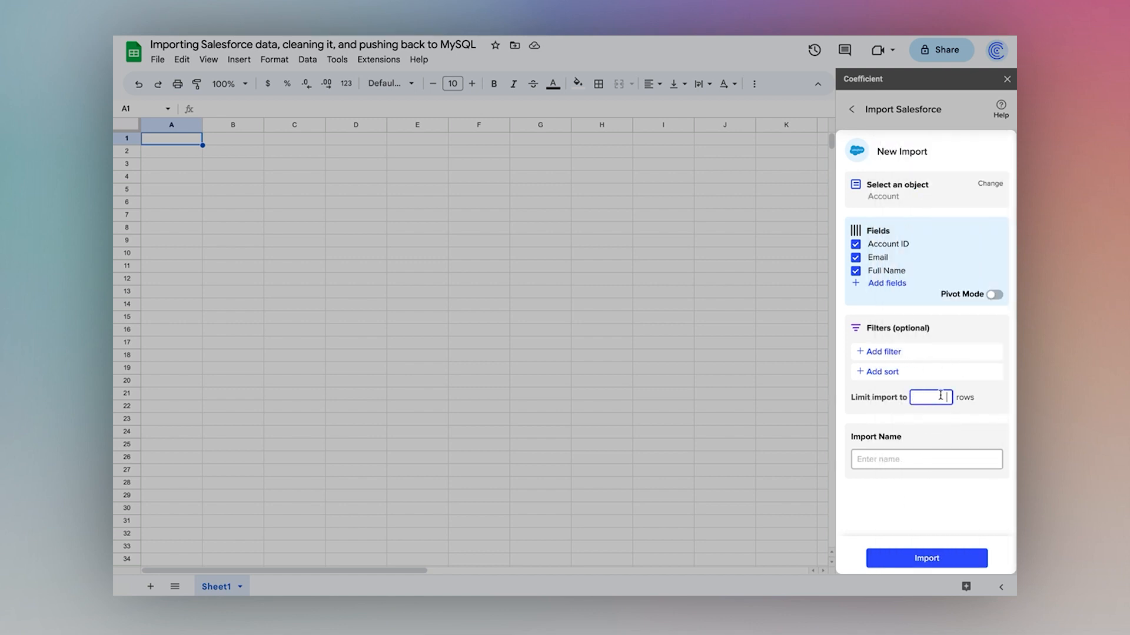
{"action": "type", "text": "10"}
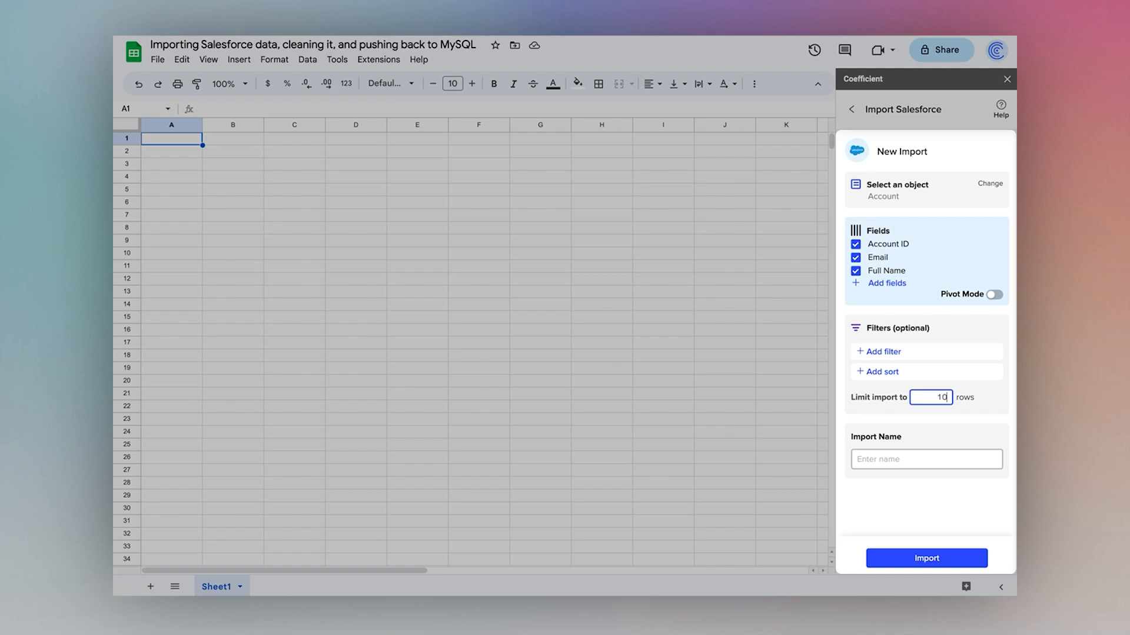
{"action": "left_click", "coordinate": [927, 558]}
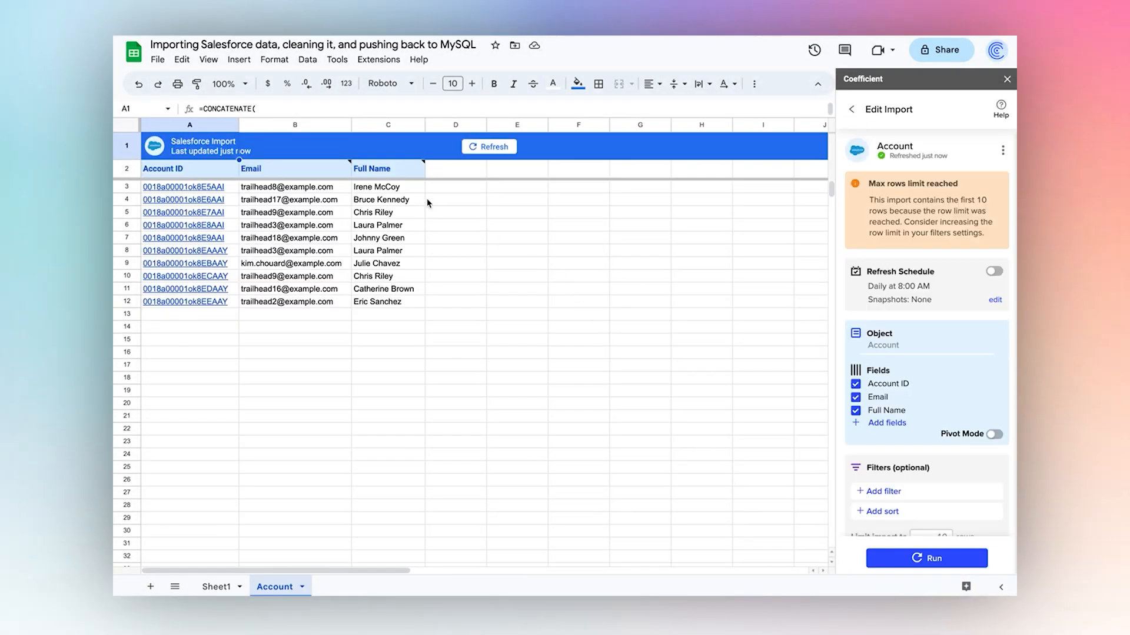
Add First Name and Last Name headings in D2 and E2 beside Full Name
{"action": "left_click", "coordinate": [387, 169]}
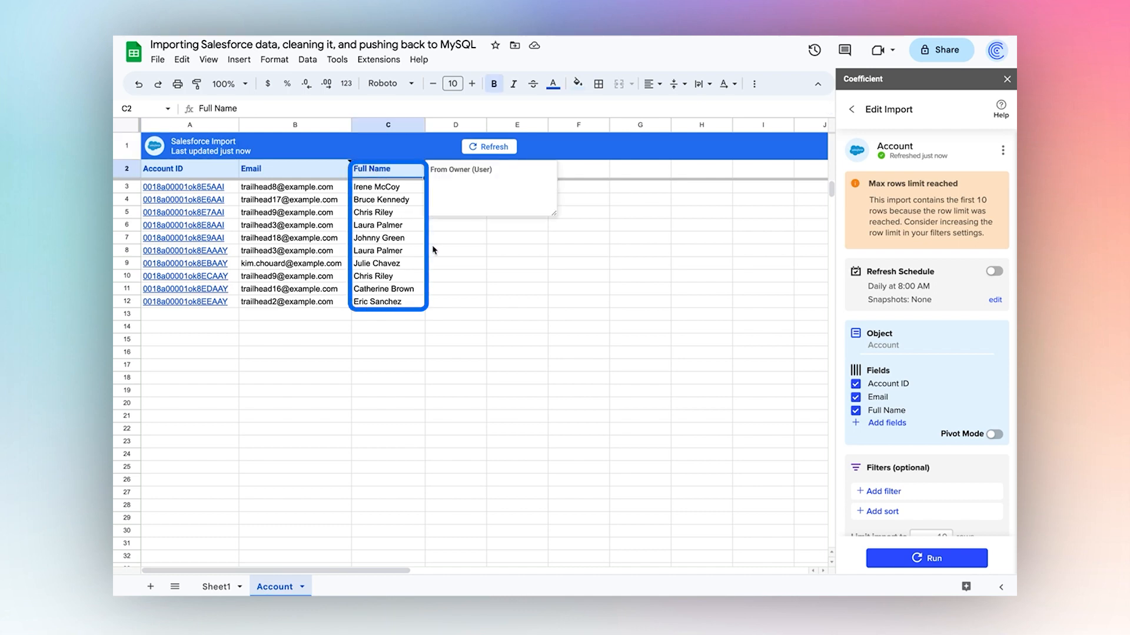
{"action": "left_click", "coordinate": [456, 249]}
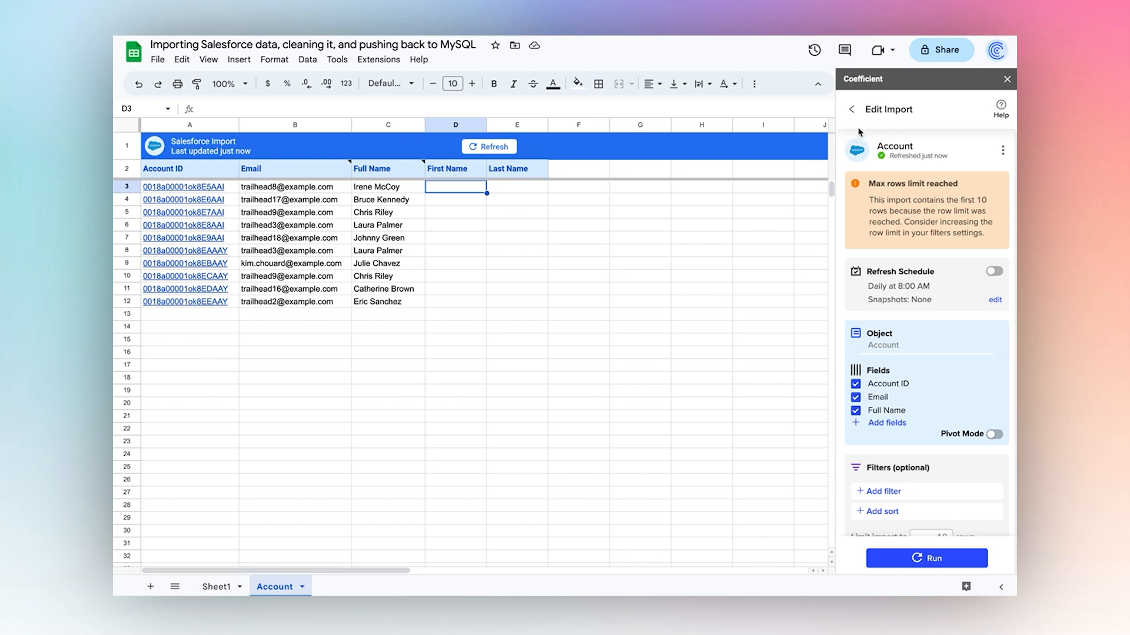
Have Coefficient's Formula Builder generate a SPLIT formula separating column C full names into first and last
{"action": "left_click", "coordinate": [852, 108]}
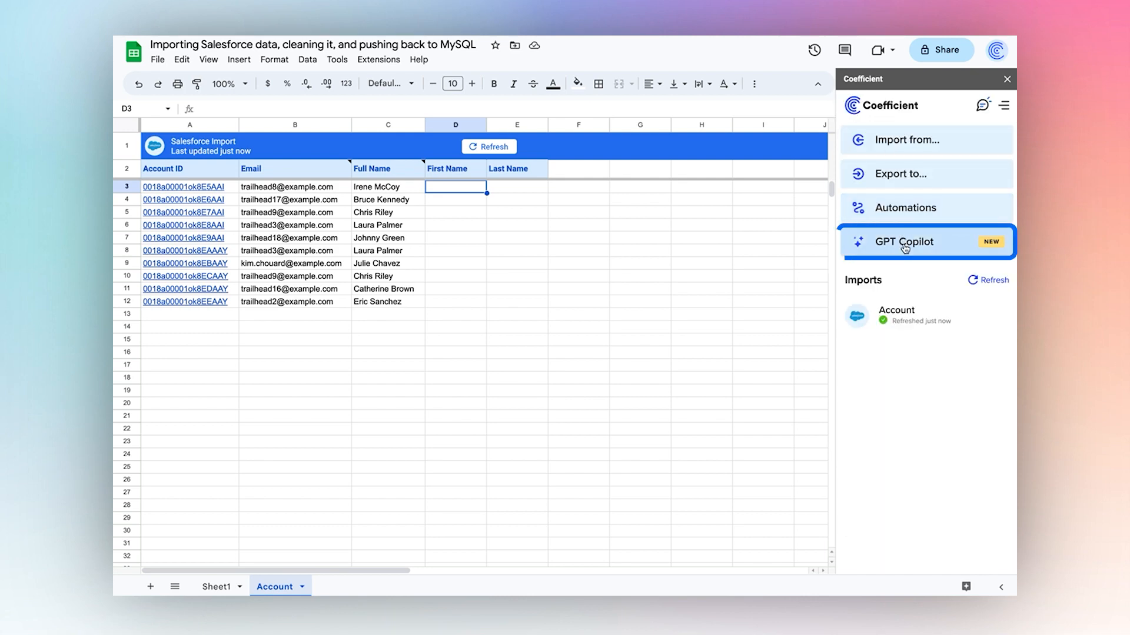
{"action": "left_click", "coordinate": [916, 242]}
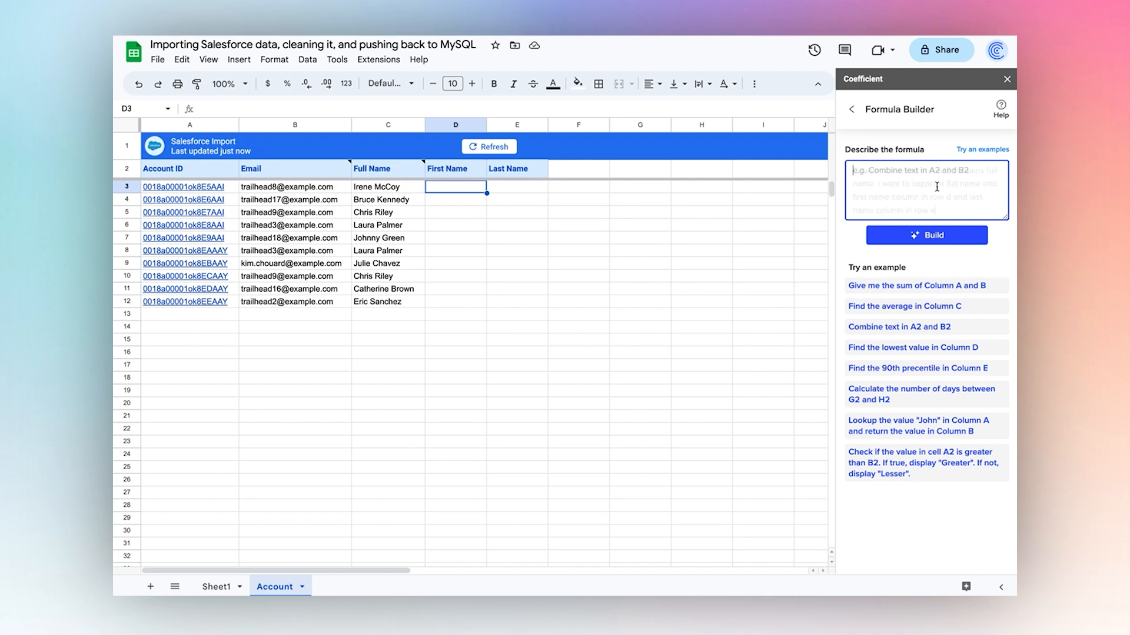
{"action": "type", "text": "Column c starting at row 3 contains full name. I want to separate full name into first name column in row d and last name column in row e"}
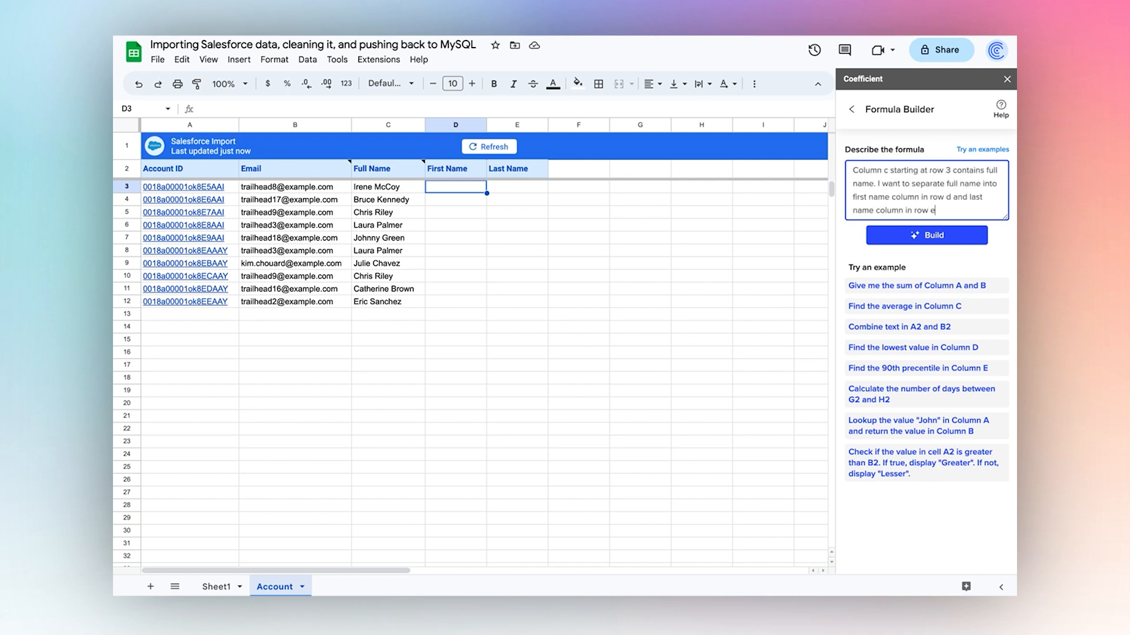
{"action": "left_click", "coordinate": [925, 235]}
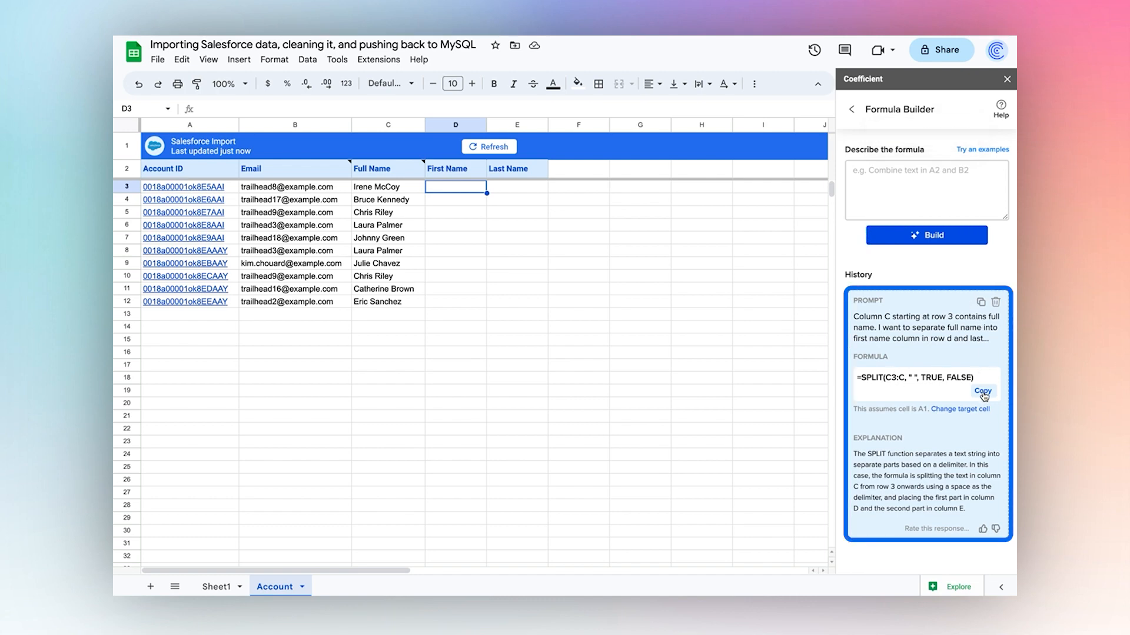
{"action": "right_click", "coordinate": [456, 187]}
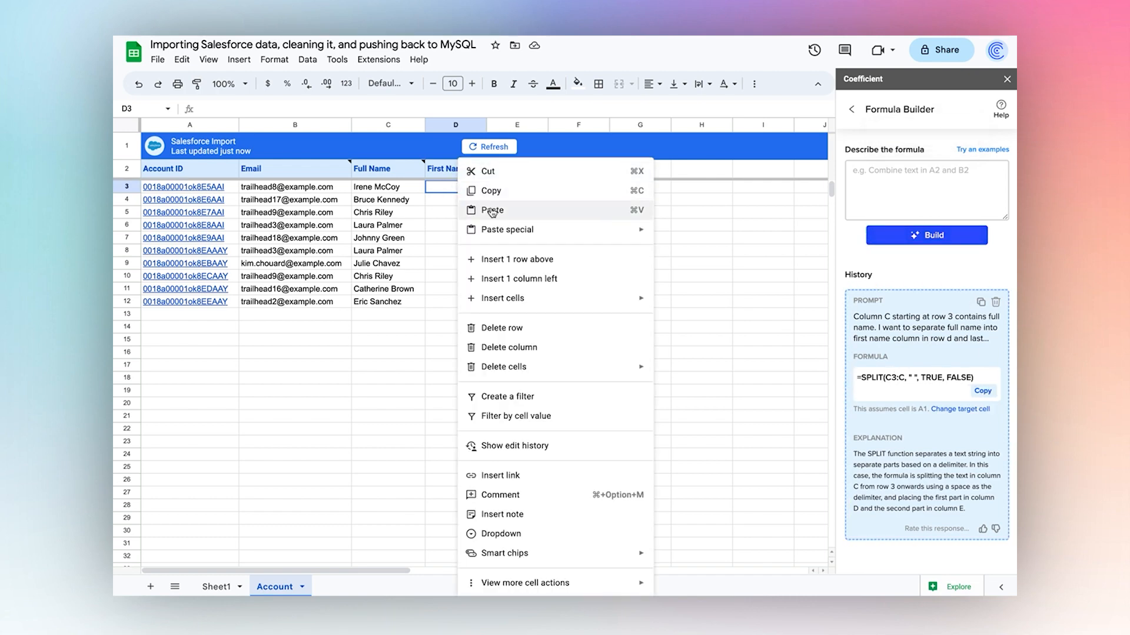
{"action": "left_click", "coordinate": [492, 209]}
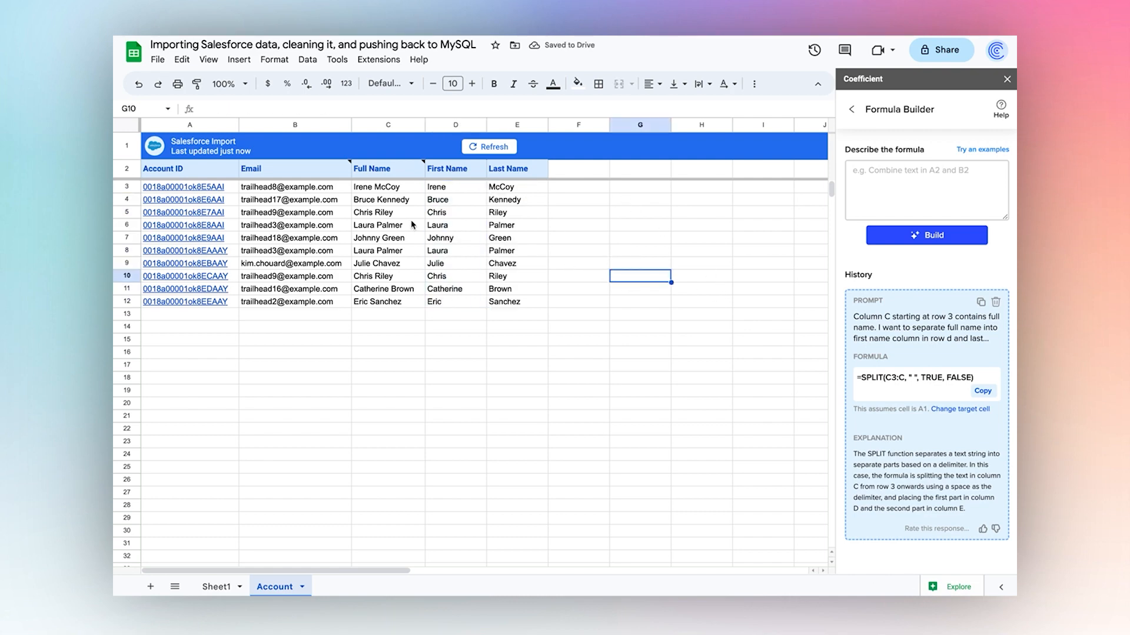
{"action": "mouse_move", "coordinate": [460, 241]}
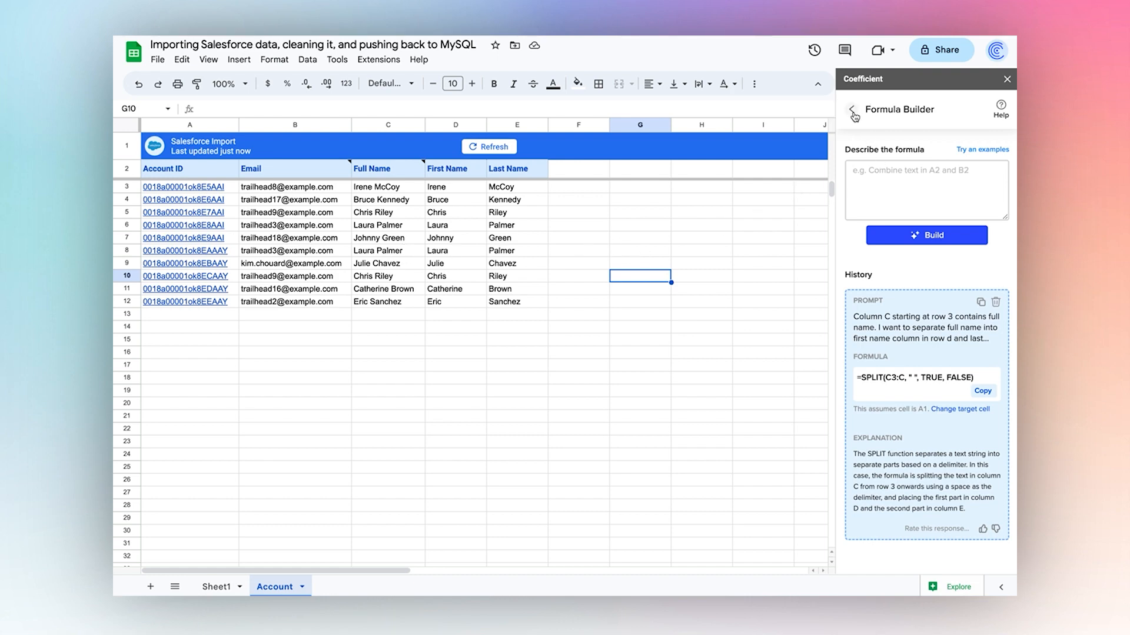
Start a MySQL export of the Account tab with Row 2 as the header row
{"action": "left_click", "coordinate": [852, 109]}
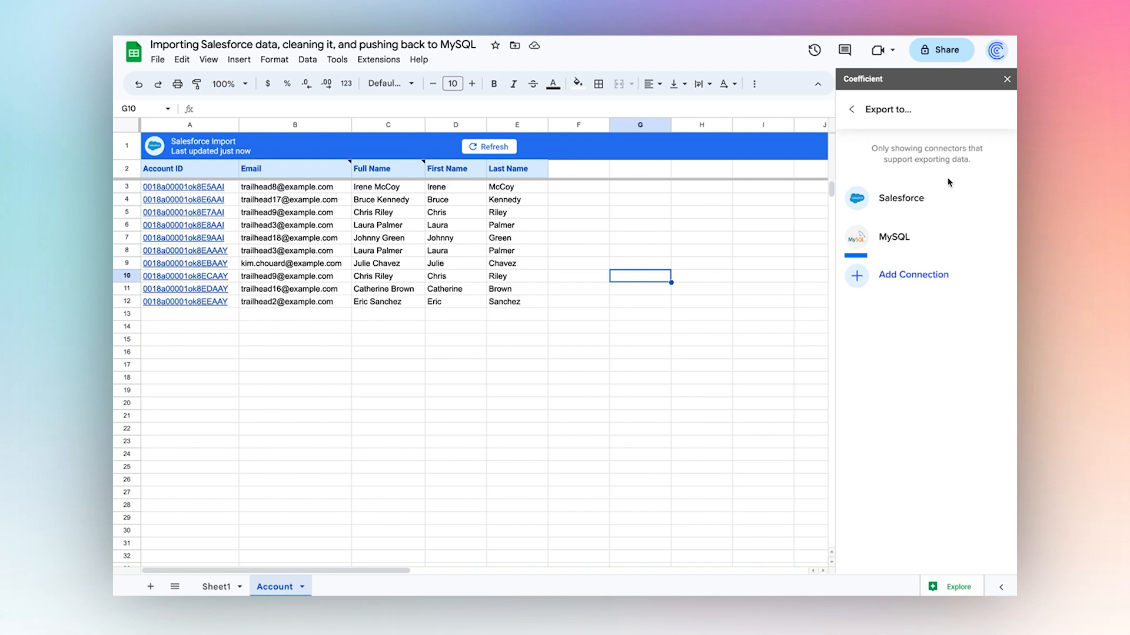
{"action": "left_click", "coordinate": [894, 236]}
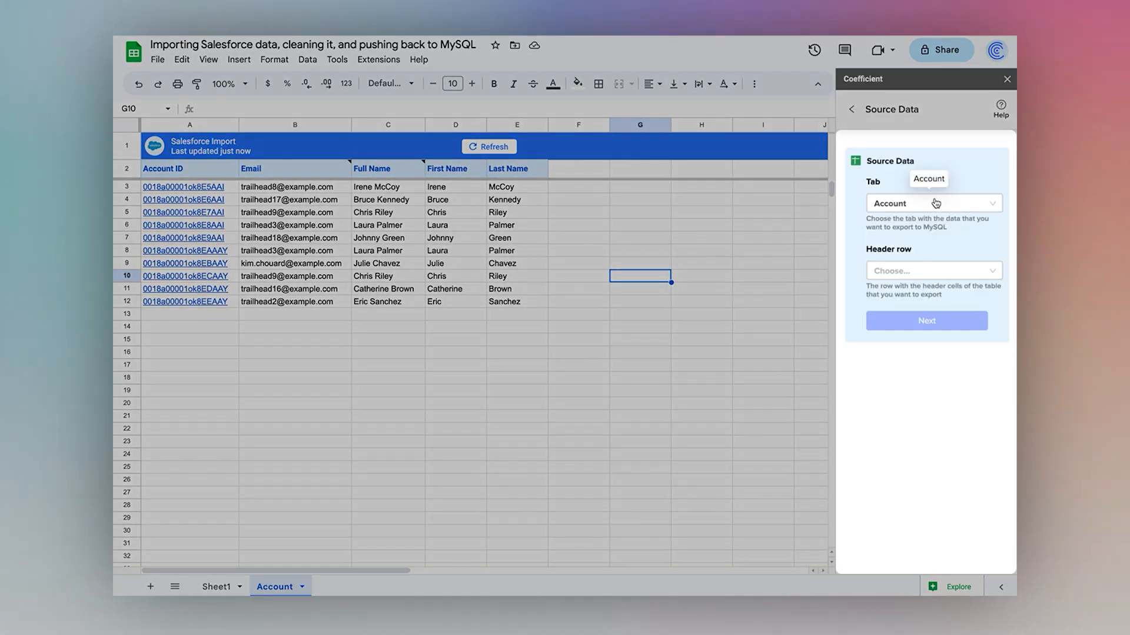
{"action": "left_click", "coordinate": [932, 271]}
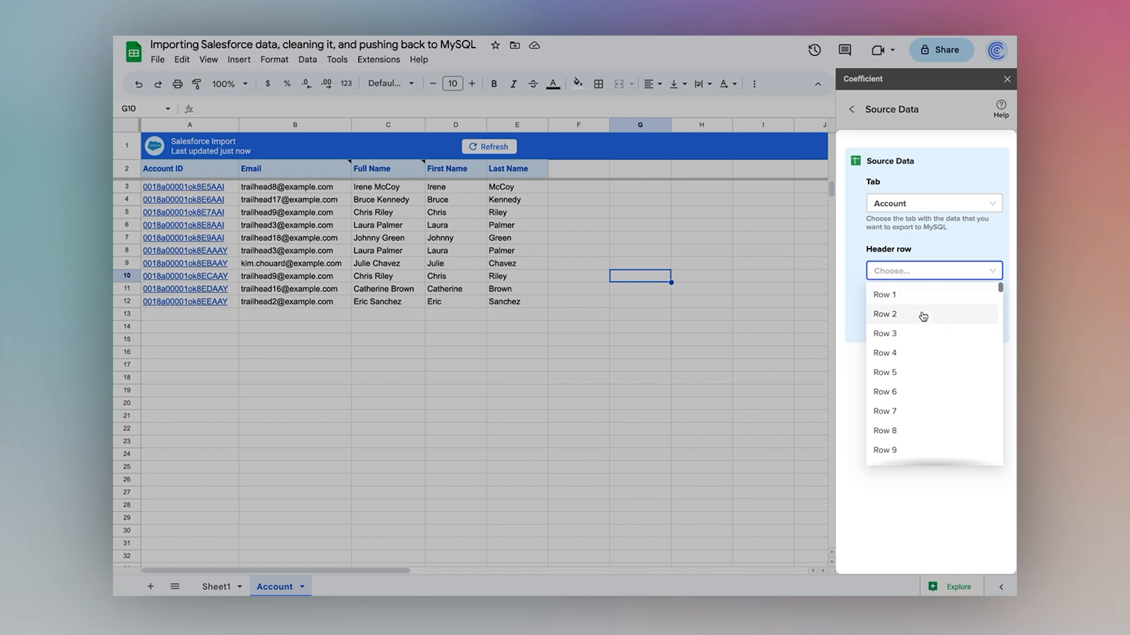
{"action": "left_click", "coordinate": [884, 314]}
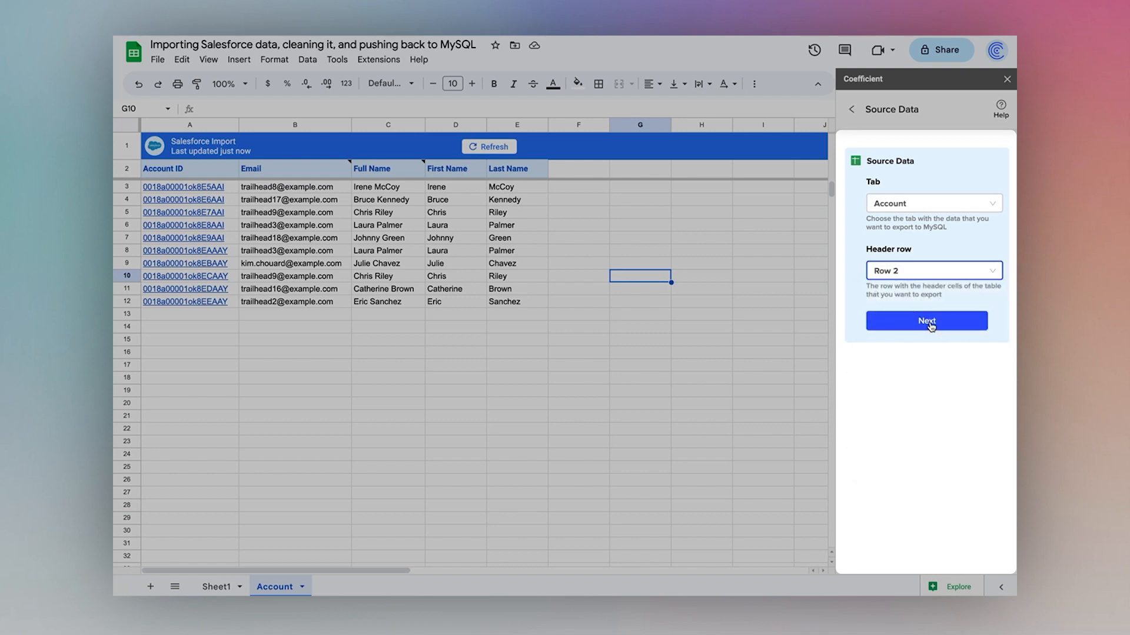
{"action": "left_click", "coordinate": [927, 320]}
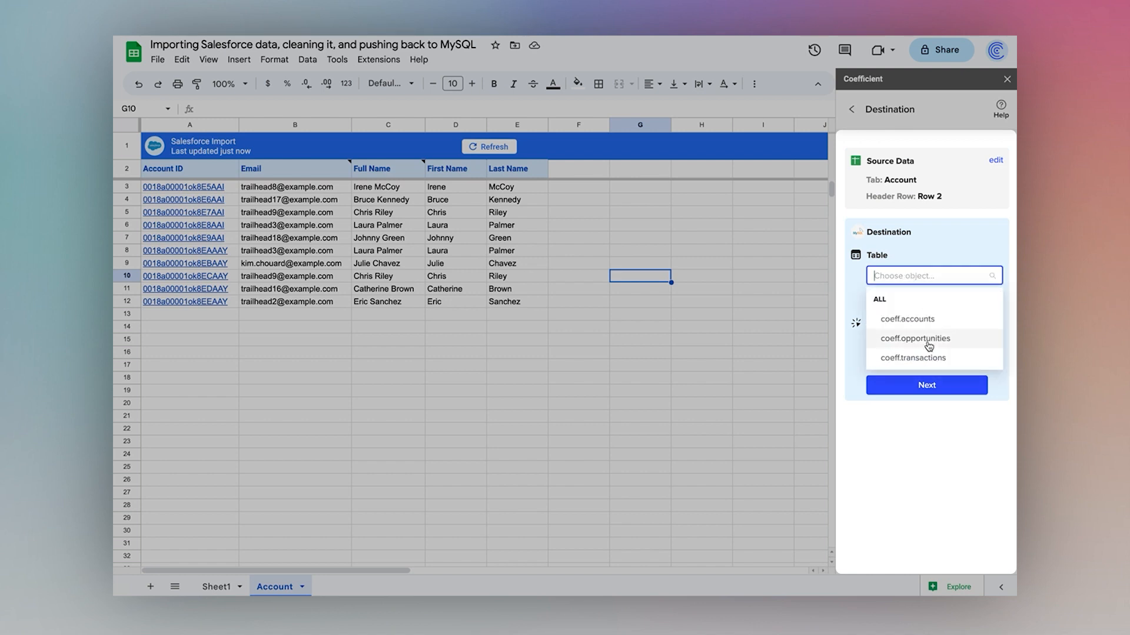
Target coeff.opportunities with Update, mapping Account ID, First Name, Last Name to opportunity_id, owner_first_name, owner_last_name
{"action": "left_click", "coordinate": [915, 338]}
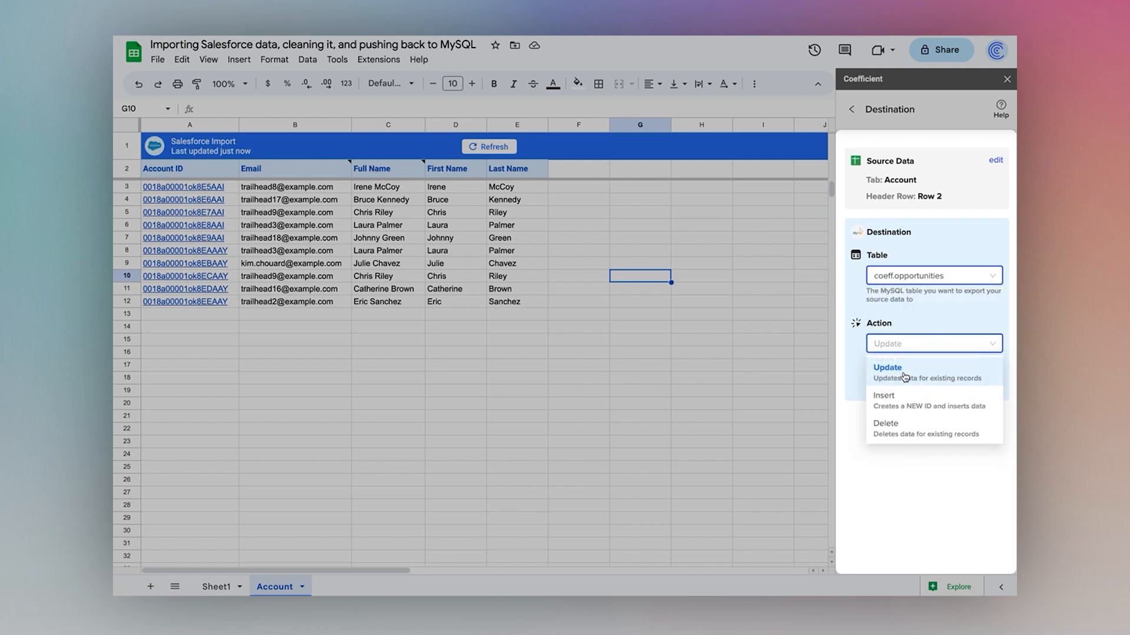
{"action": "left_click", "coordinate": [887, 367]}
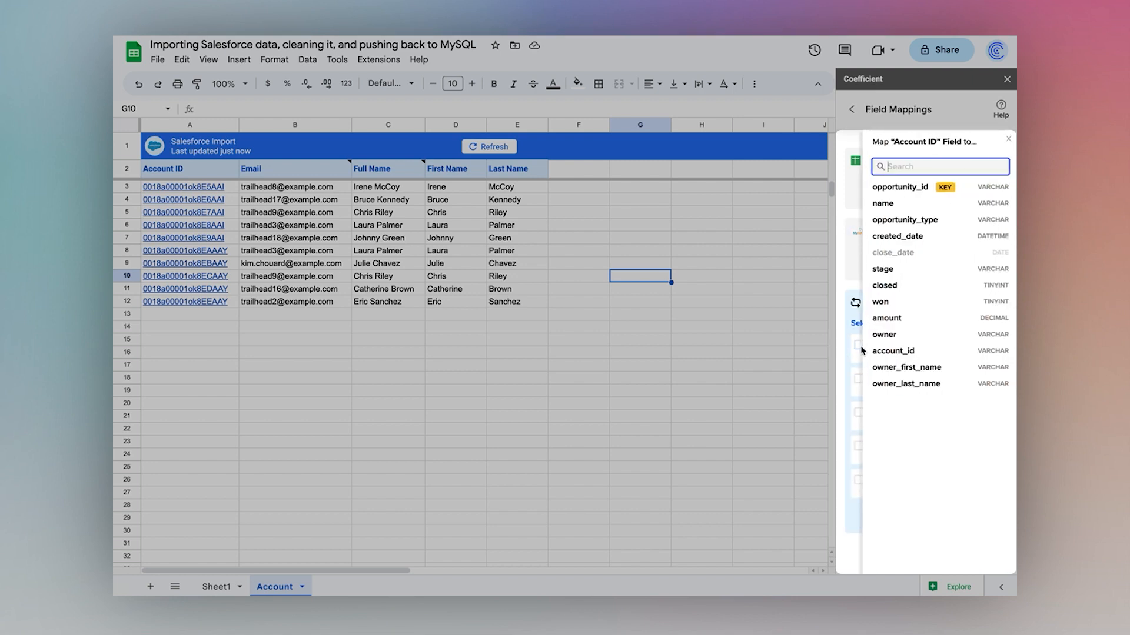
{"action": "left_click", "coordinate": [901, 187]}
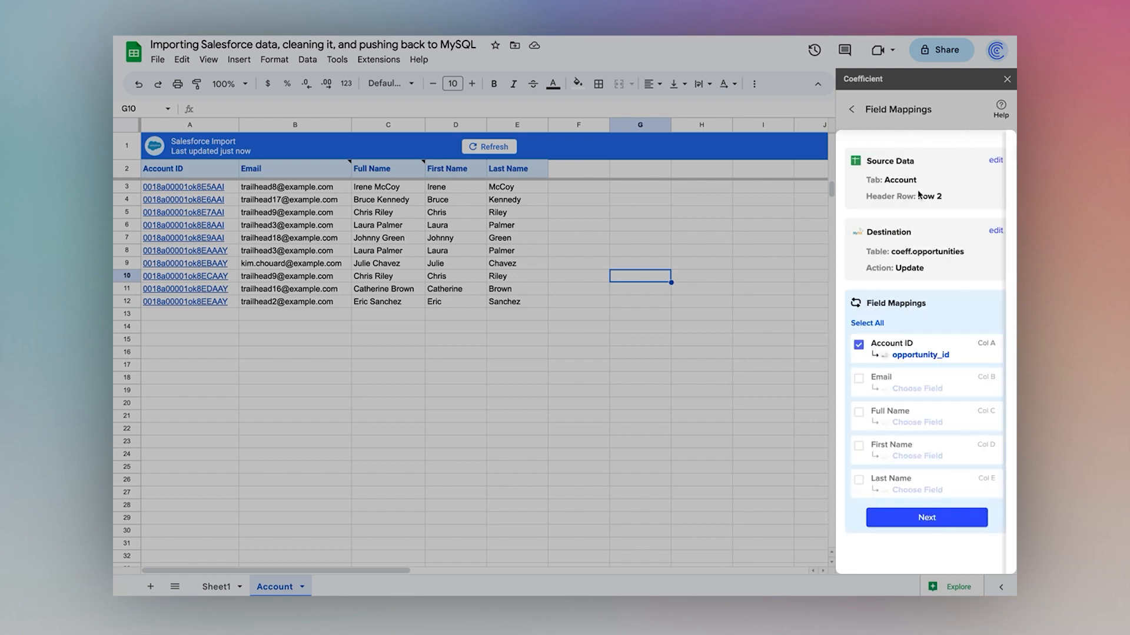
{"action": "left_click", "coordinate": [916, 456]}
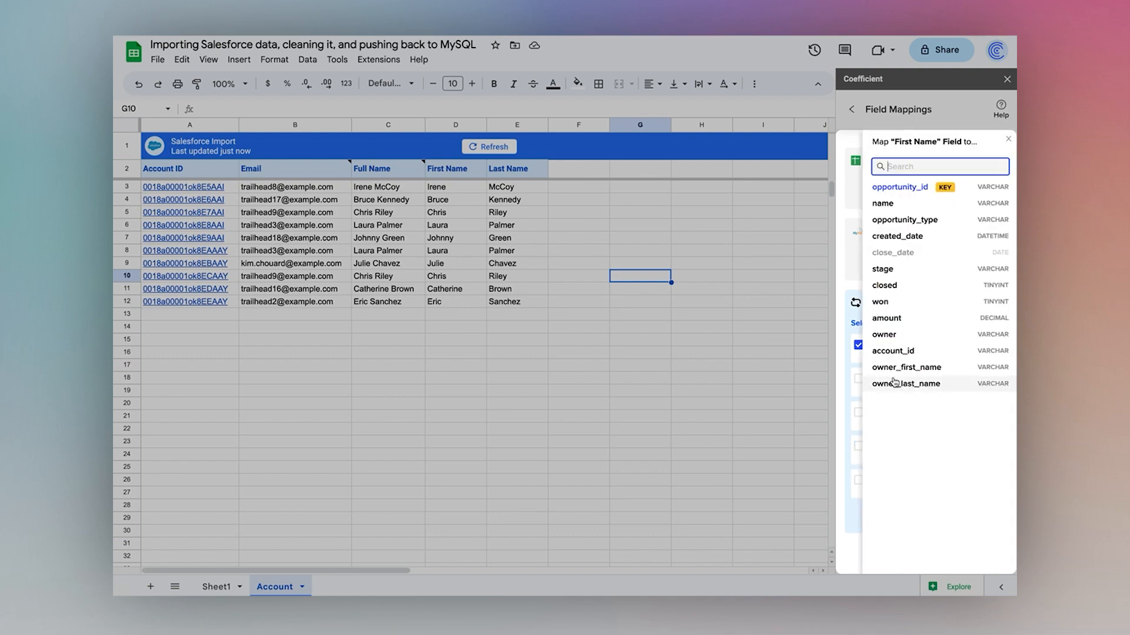
{"action": "left_click", "coordinate": [907, 367]}
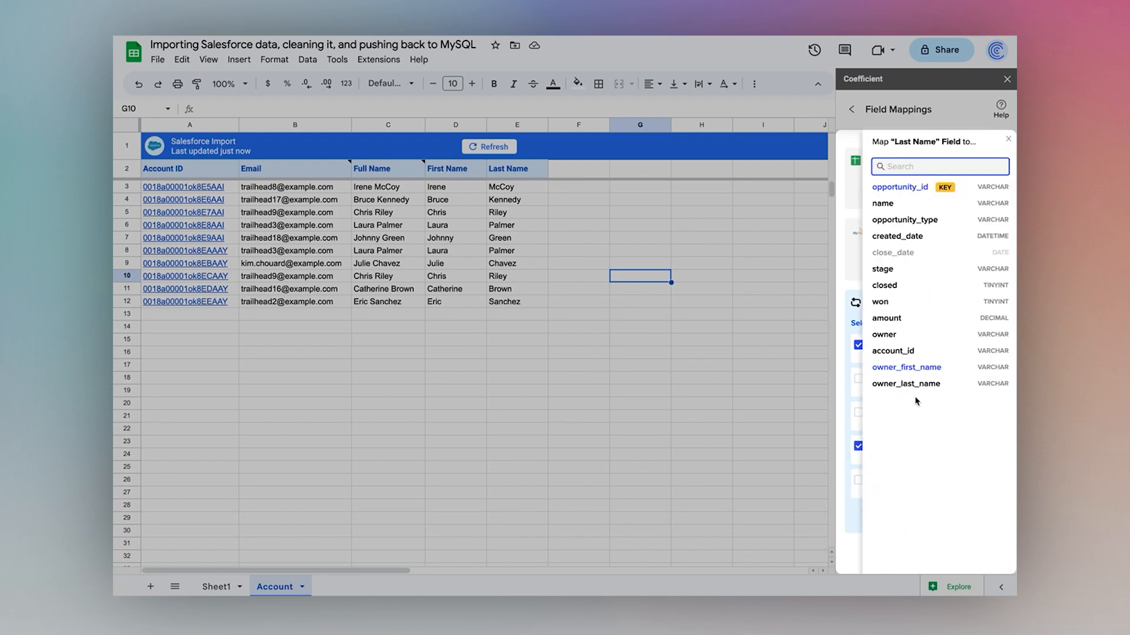
{"action": "left_click", "coordinate": [906, 384]}
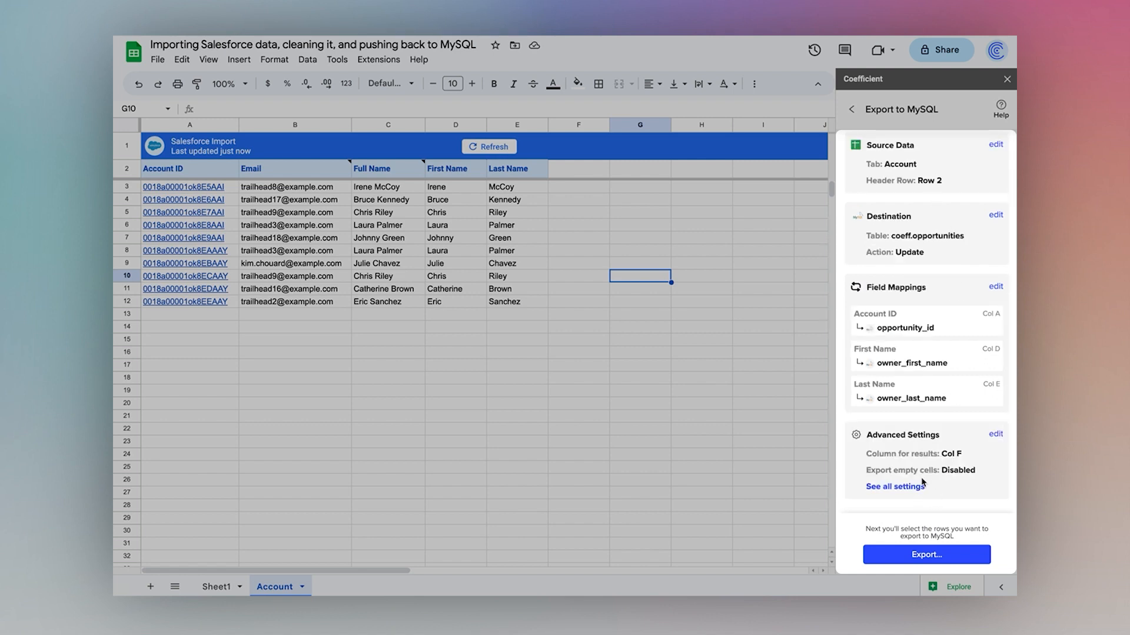
Export all rows on the sheet and confirm updating the 10 rows in MySQL
{"action": "left_click", "coordinate": [926, 554]}
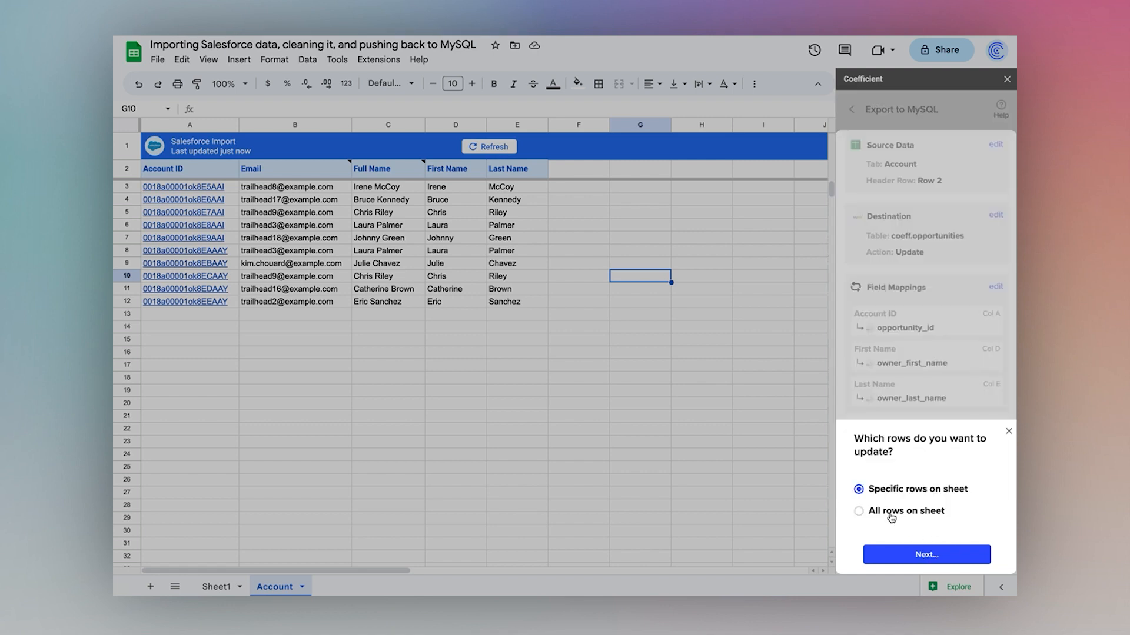
{"action": "left_click", "coordinate": [858, 510]}
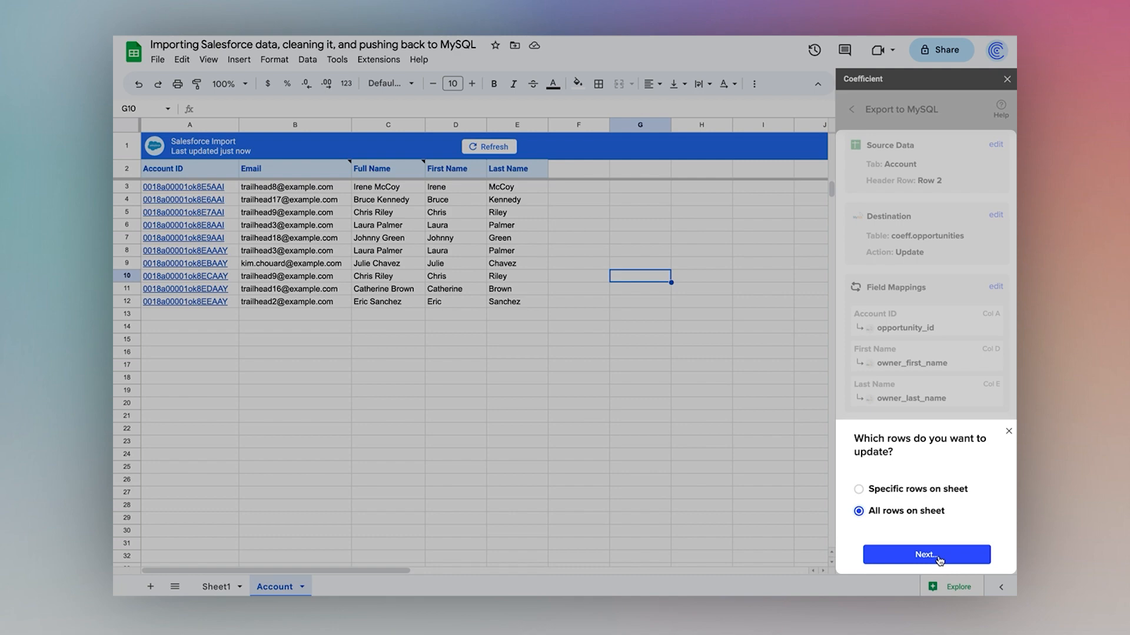
{"action": "left_click", "coordinate": [926, 554]}
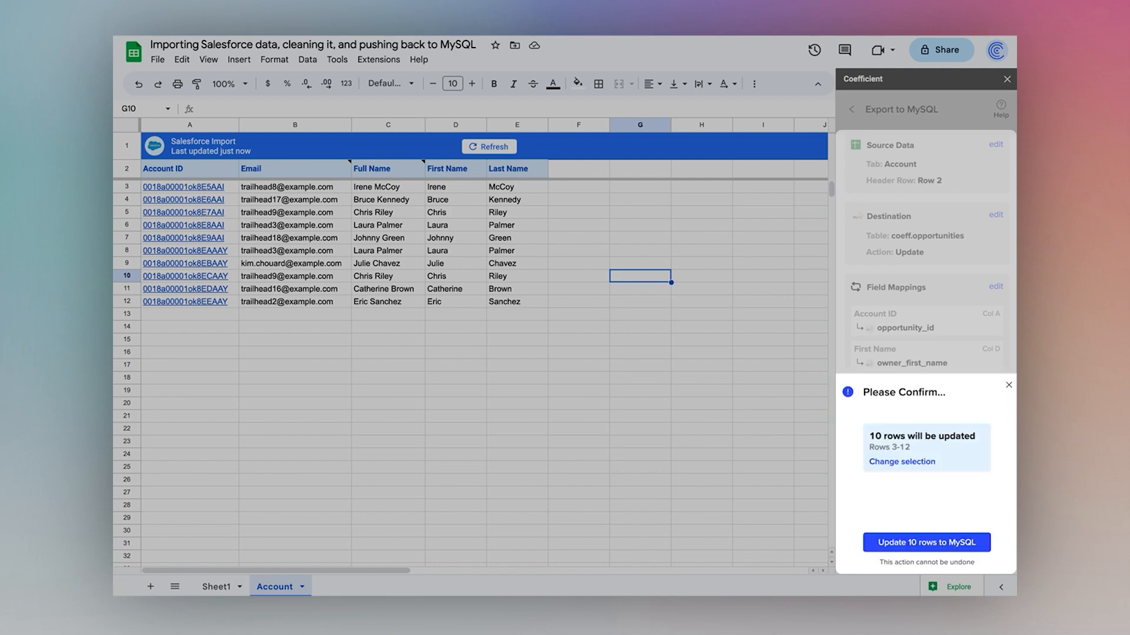
{"action": "left_click", "coordinate": [925, 542]}
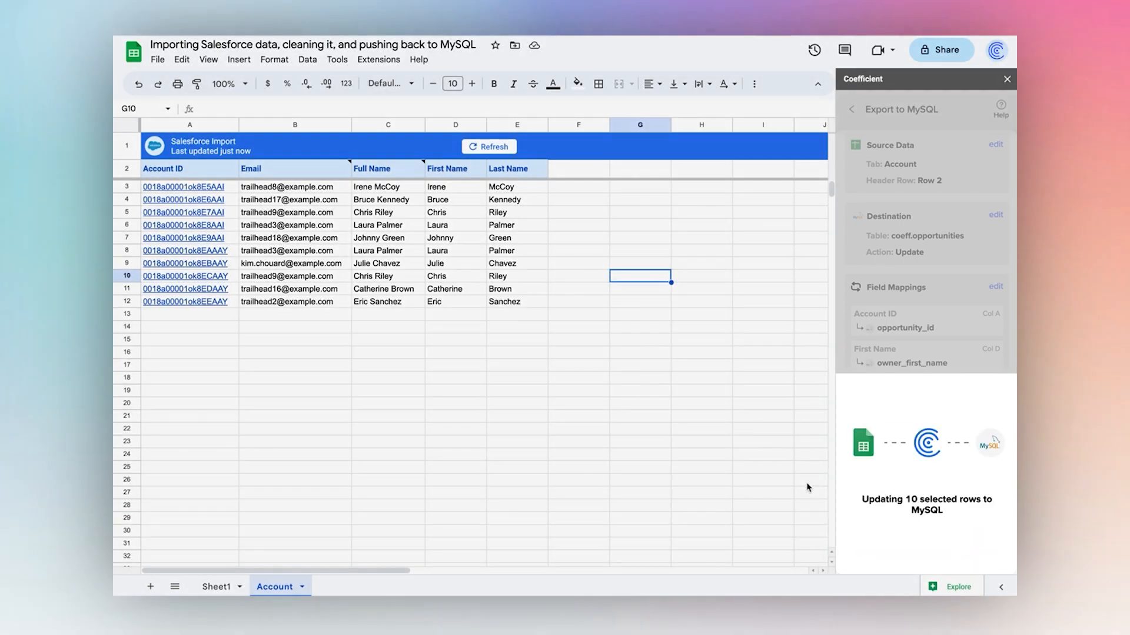